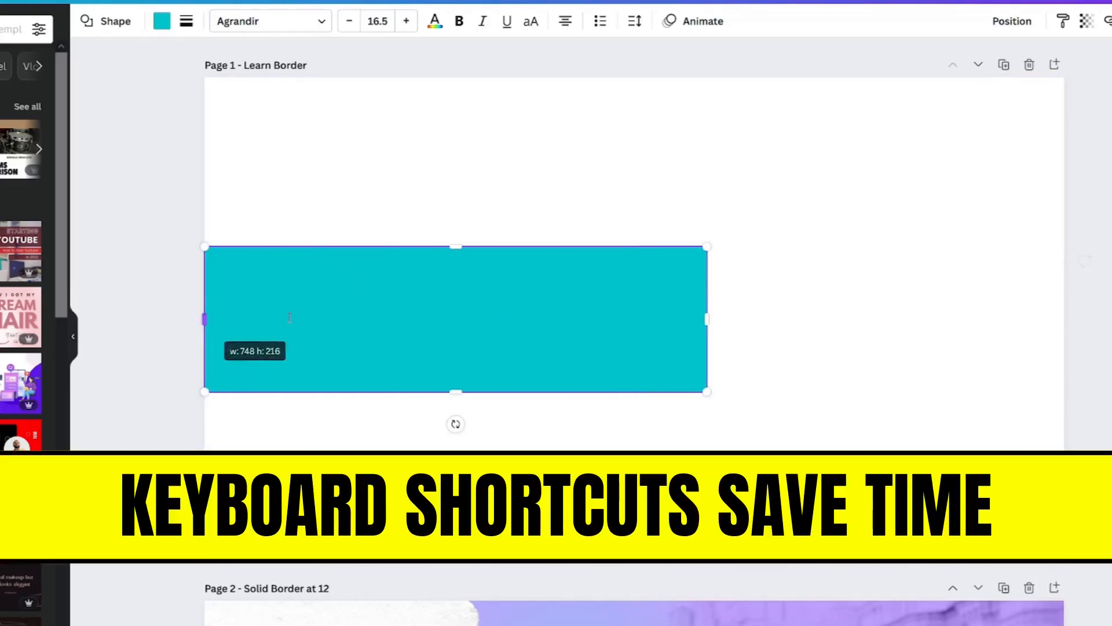
# Stretch the teal rectangle to the page's full width, then to its top and bottom edges.
pyautogui.moveTo(708, 319); pyautogui.dragTo(815, 320)
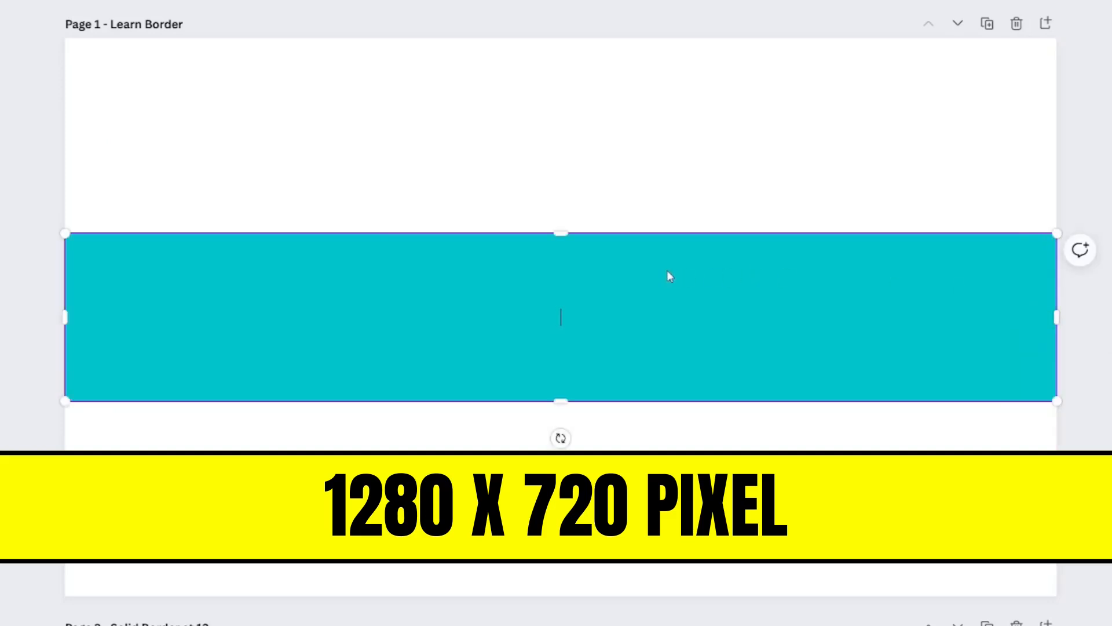
pyautogui.moveTo(563, 235); pyautogui.dragTo(563, 38)
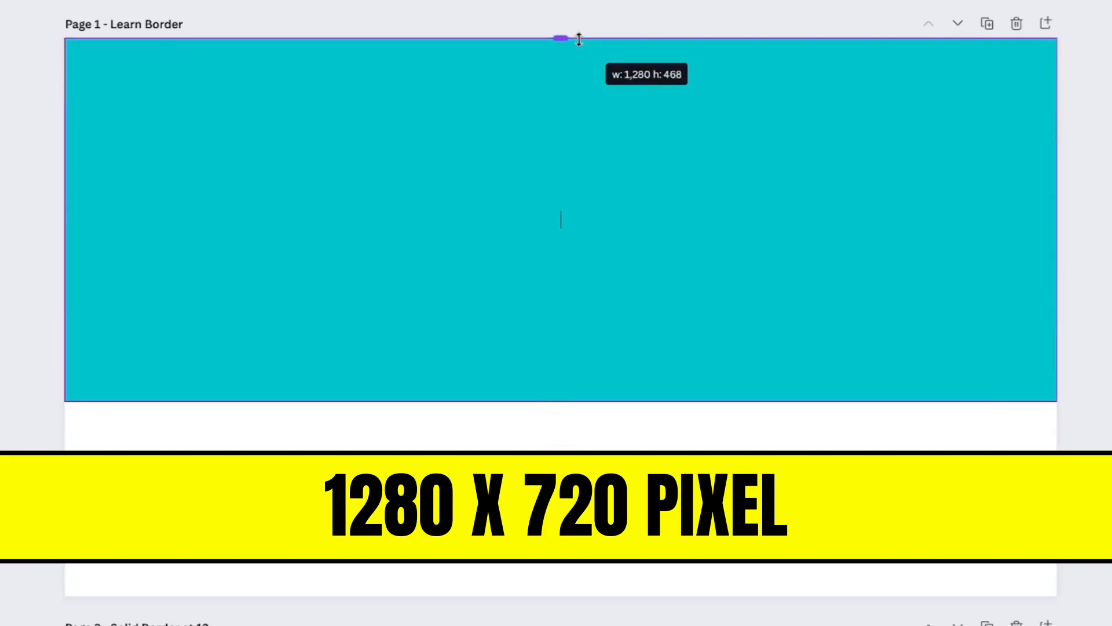
pyautogui.moveTo(560, 39); pyautogui.dragTo(560, 573)
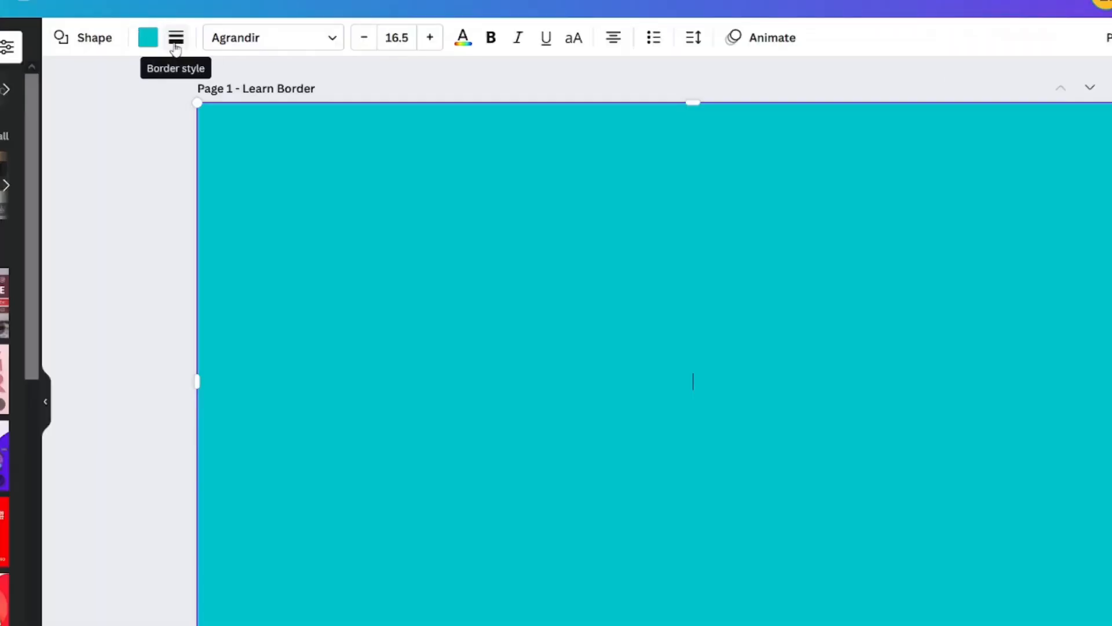
# Apply a solid line border style to the page-sized rectangle.
pyautogui.click(173, 38)
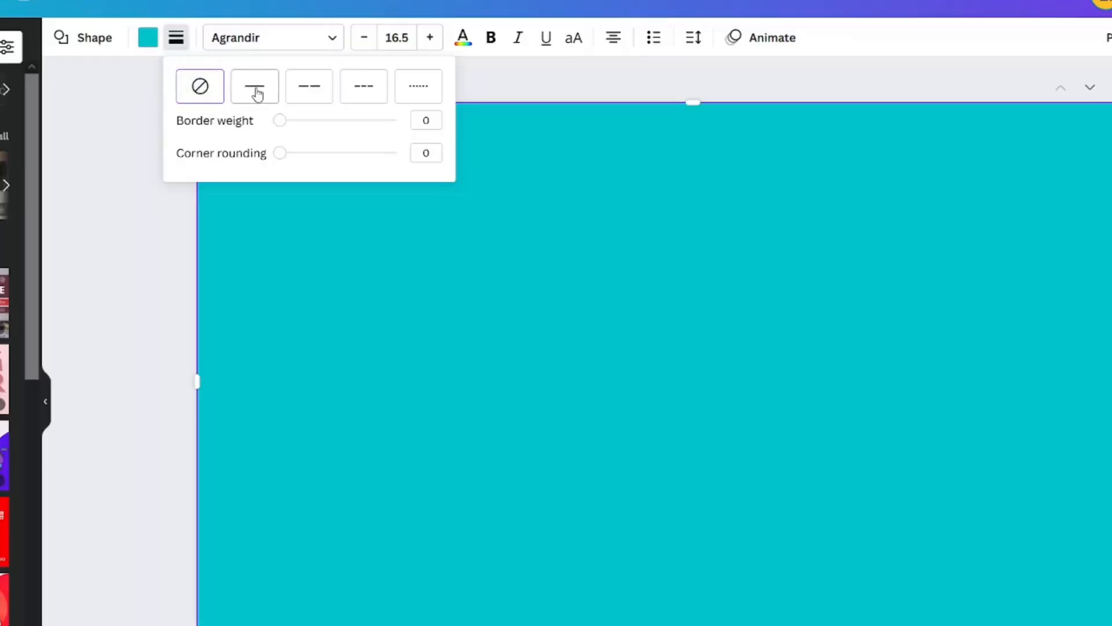
pyautogui.click(254, 85)
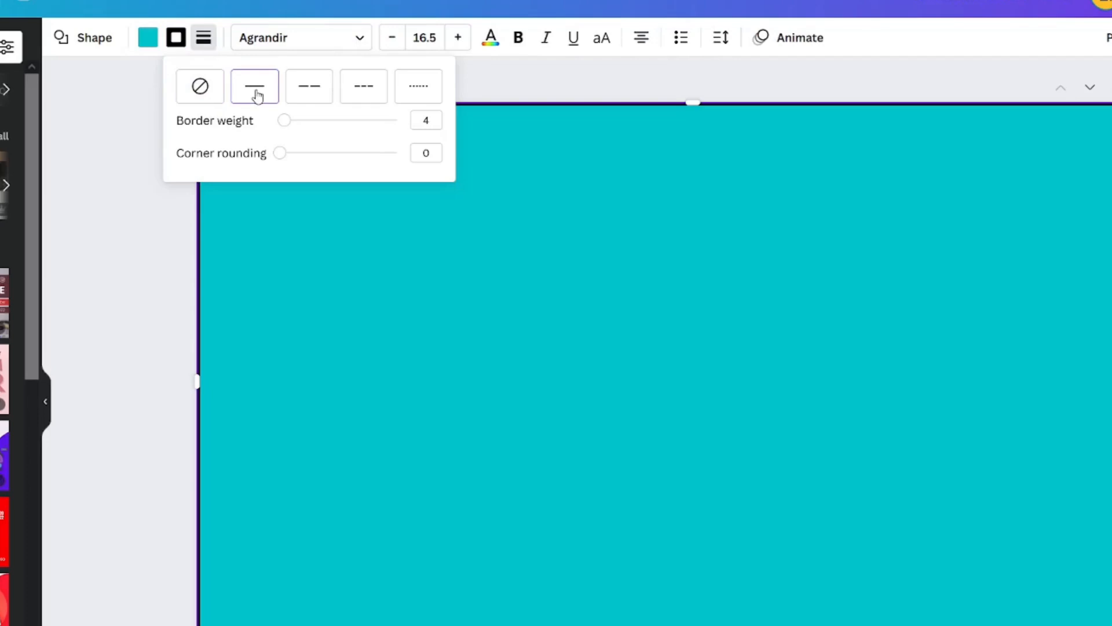
pyautogui.moveTo(148, 39)
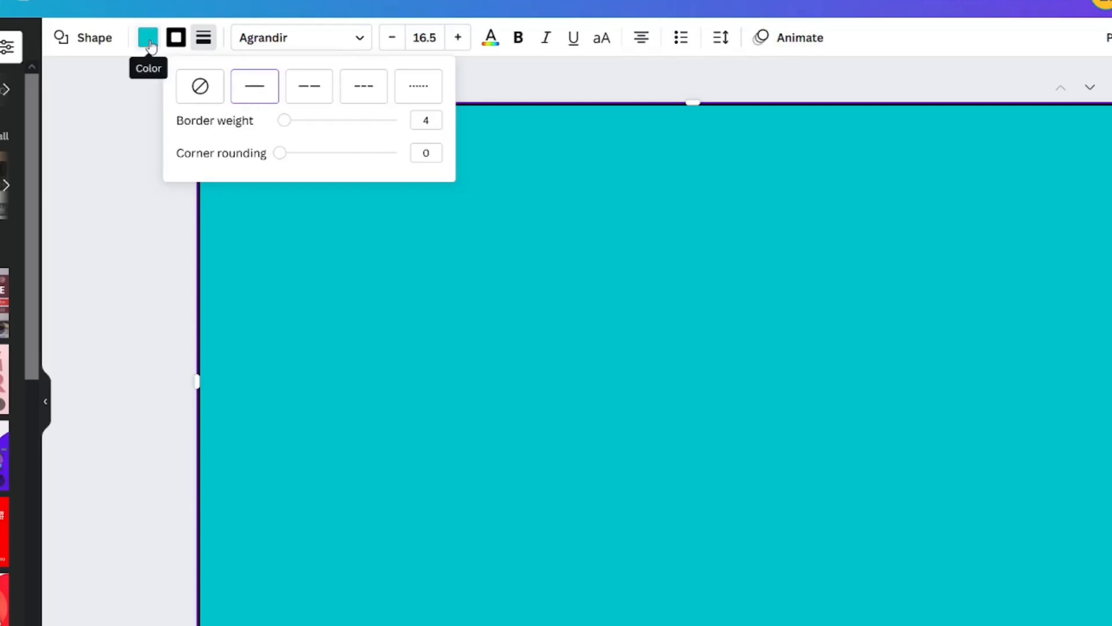
# Set the rectangle's fill colour to transparent.
pyautogui.click(148, 37)
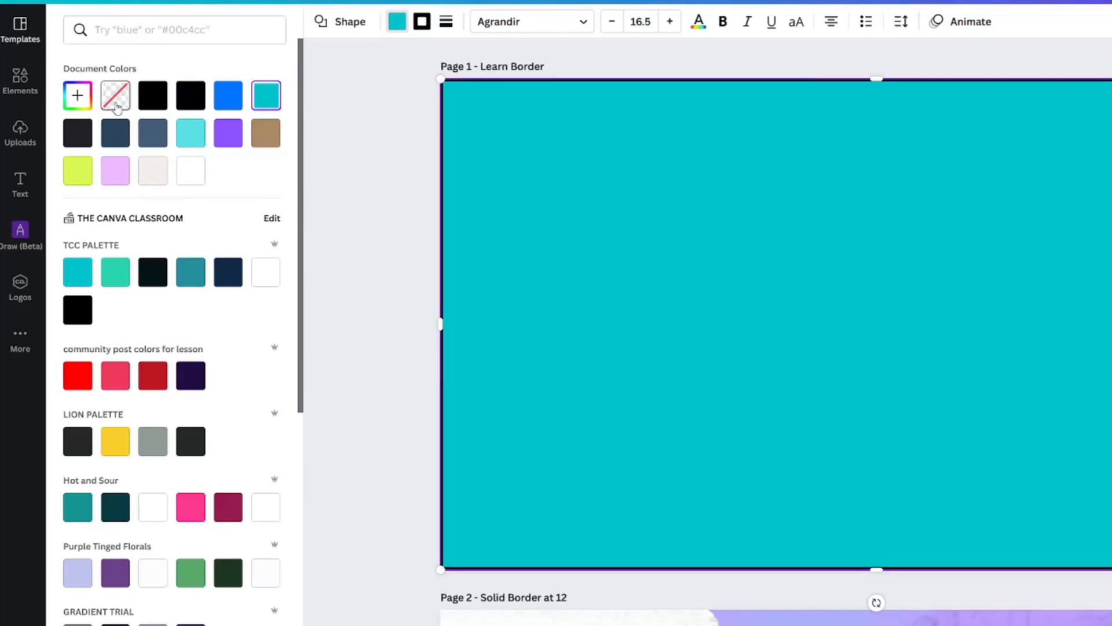
pyautogui.click(115, 96)
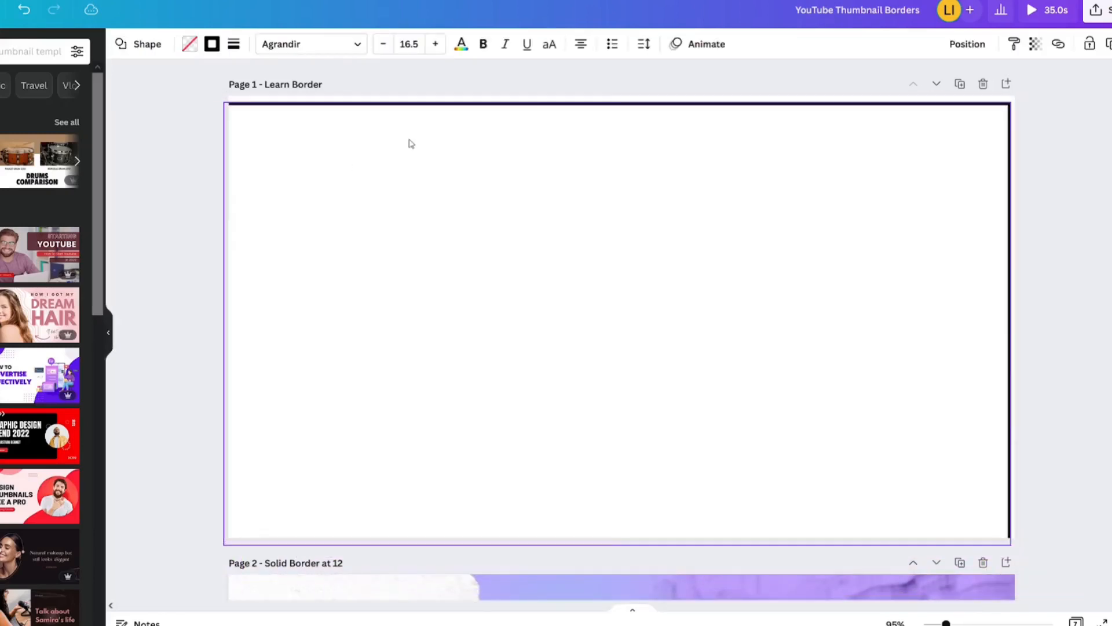
# Centre the rectangle horizontally on the page.
pyautogui.click(967, 44)
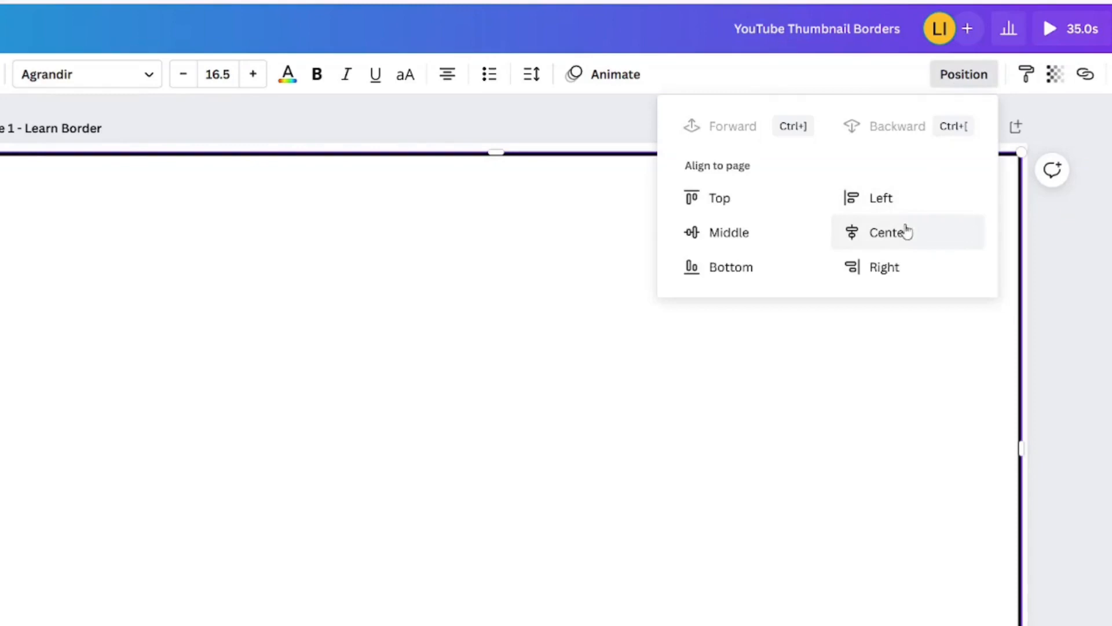
pyautogui.click(887, 233)
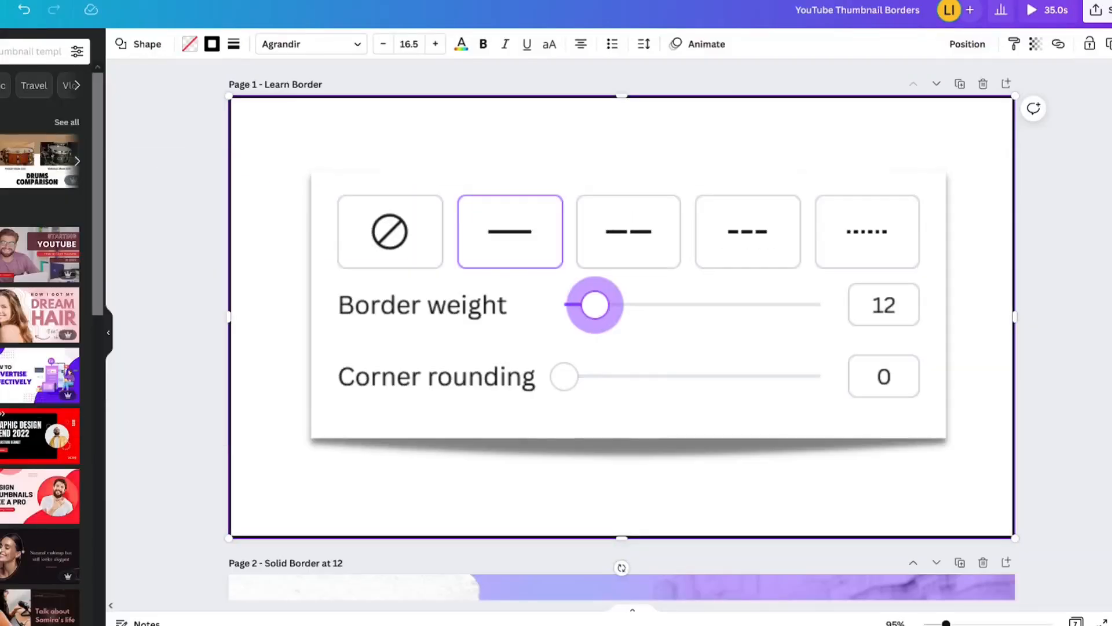
# Reopen the Border style panel showing border weight 4.
pyautogui.click(233, 44)
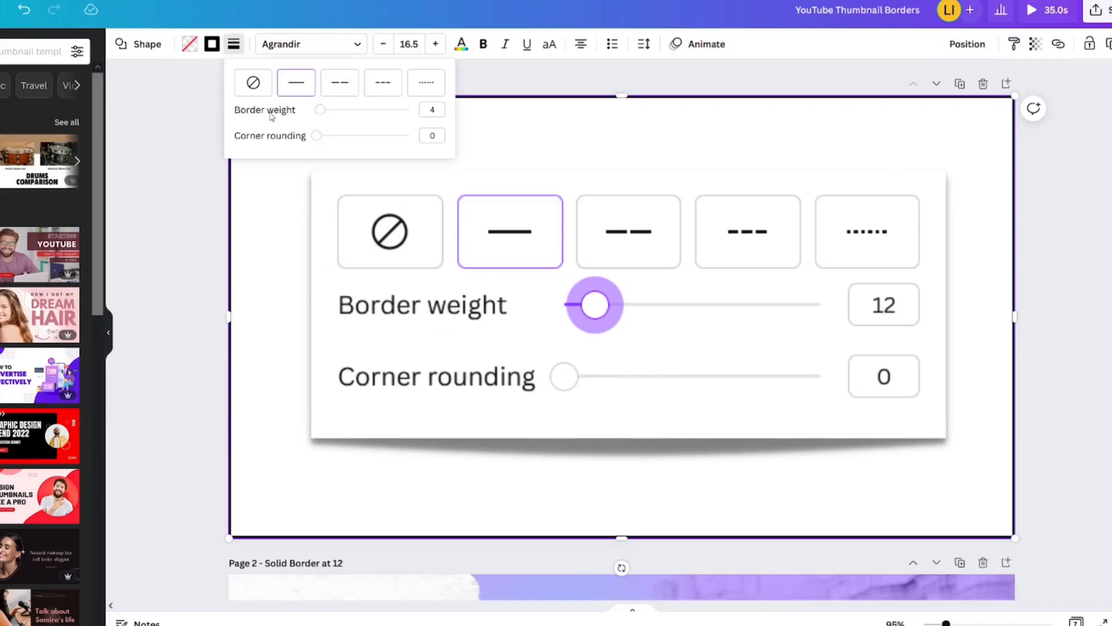